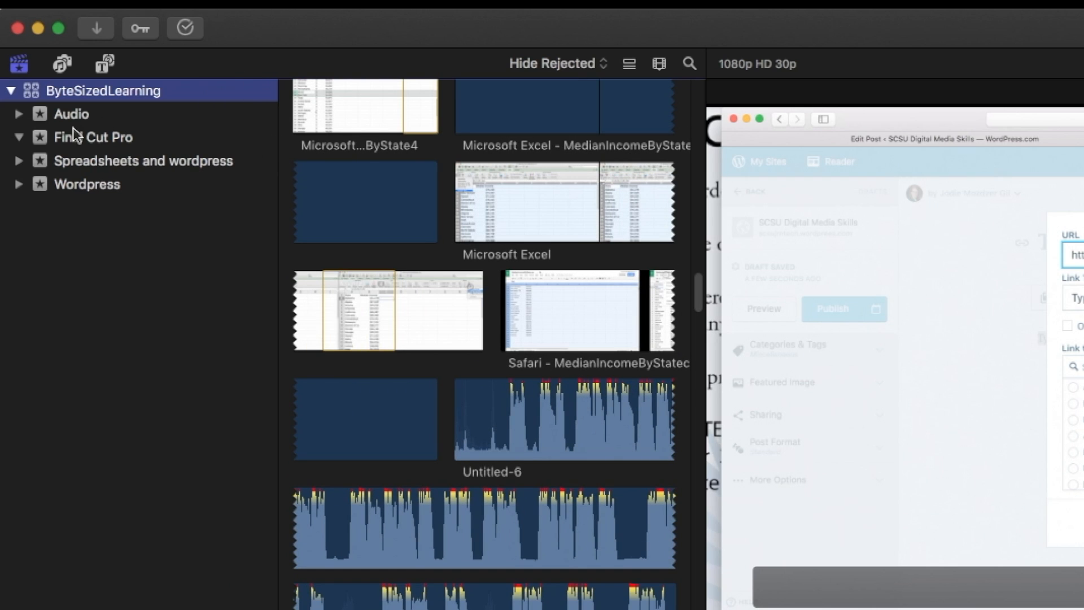
Browse the Audio and Wordpress events and preview the Wordpress Adding Photos and Theory projects.
click(141, 161)
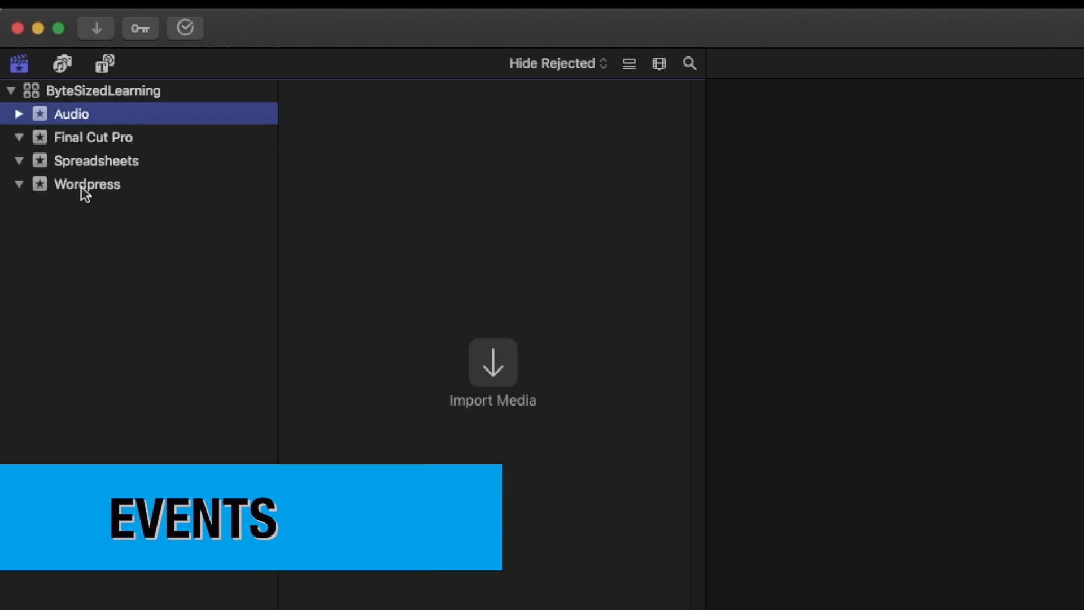
click(85, 183)
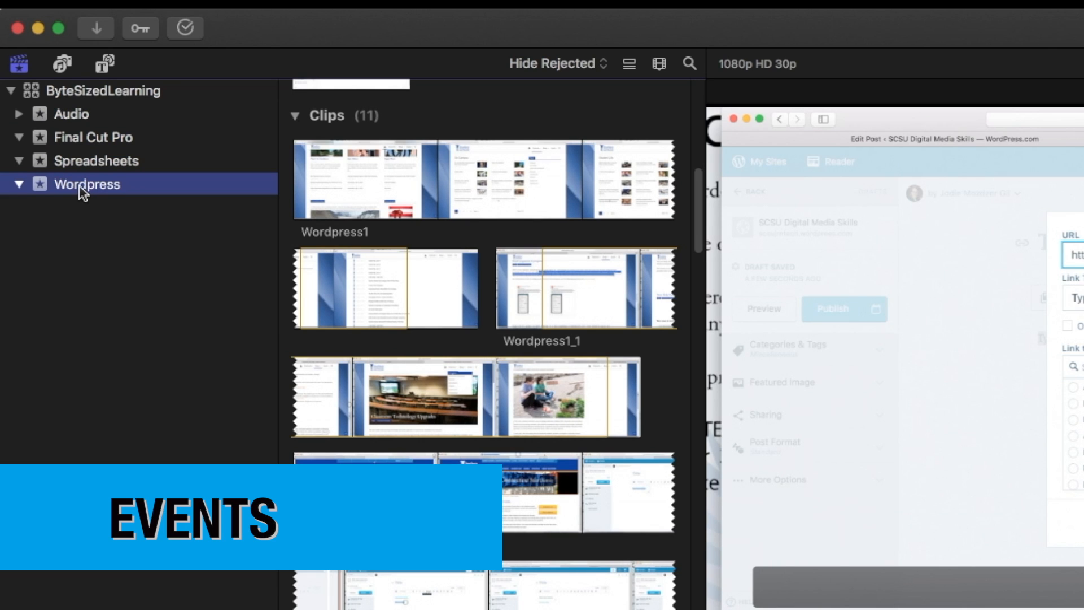
scroll(down, 3)
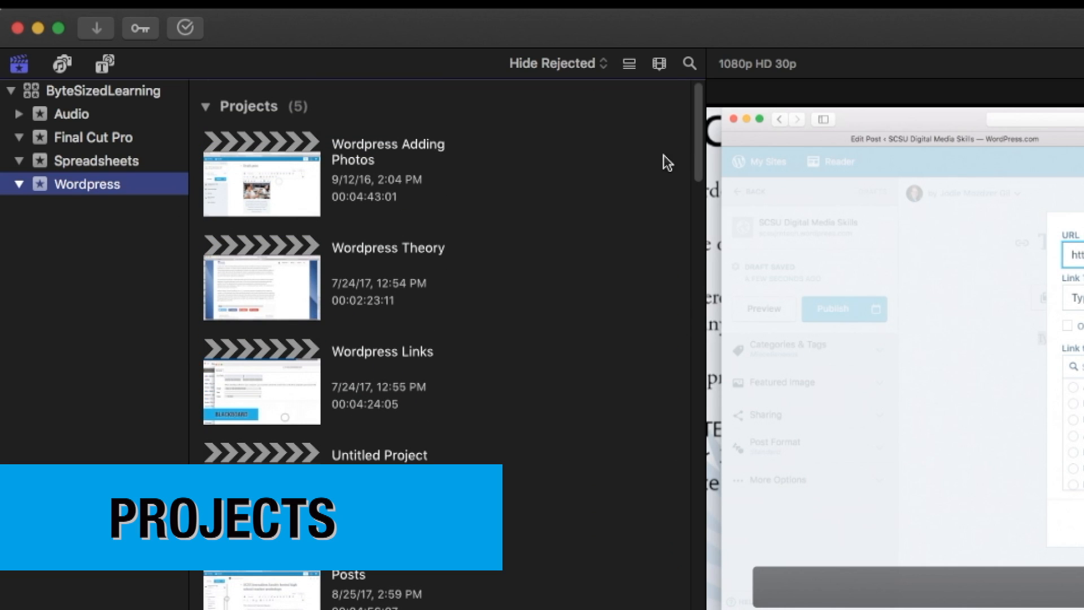
click(270, 176)
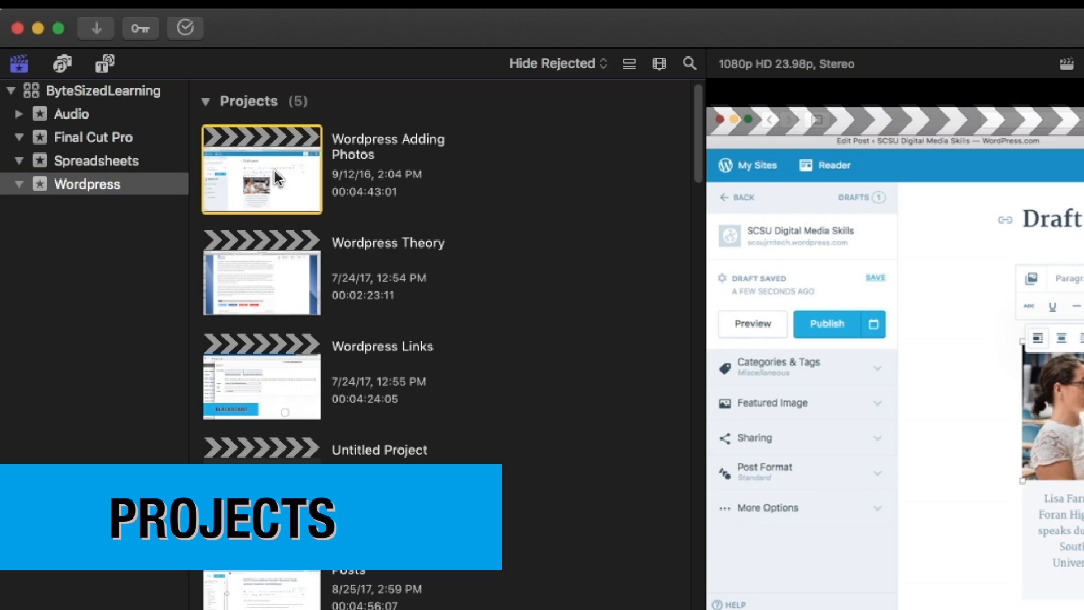
click(287, 282)
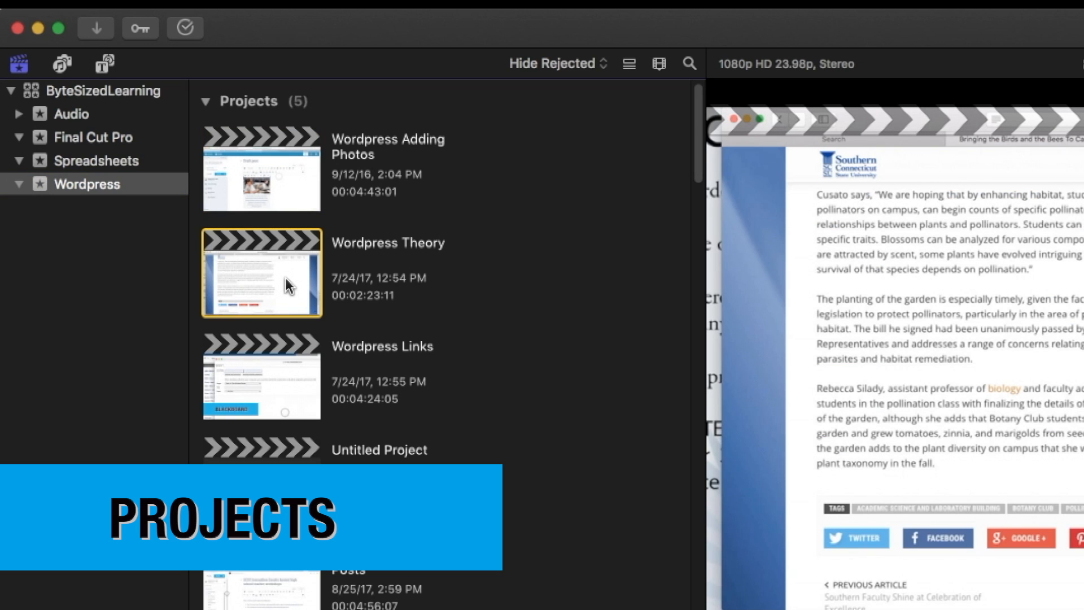
mouse_move(288, 389)
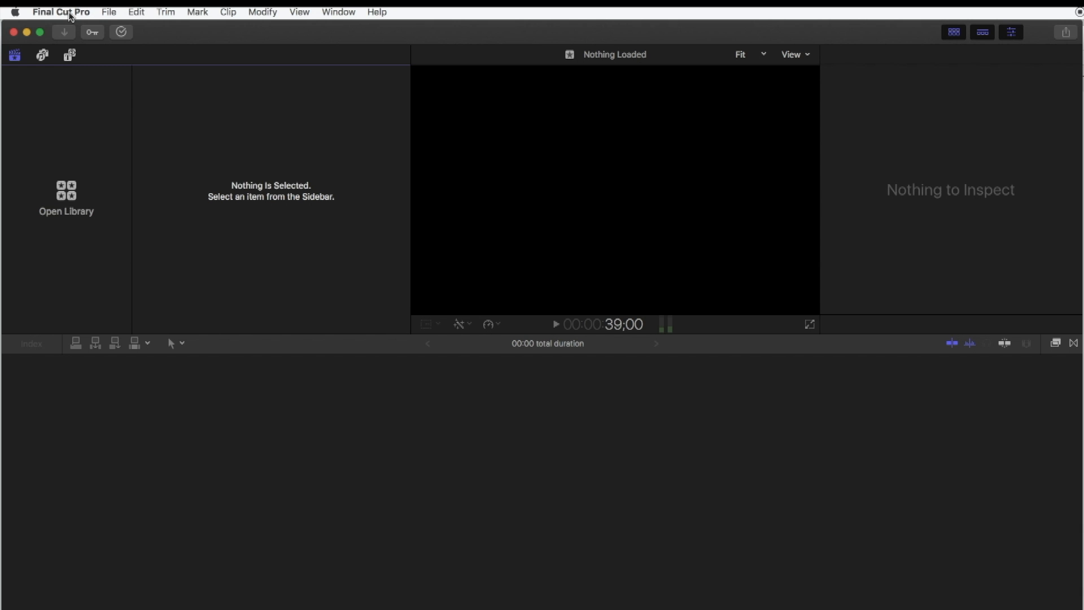
Make a new library named 'JRN 135 Library' and save it to the NIKON D5300 card.
click(109, 11)
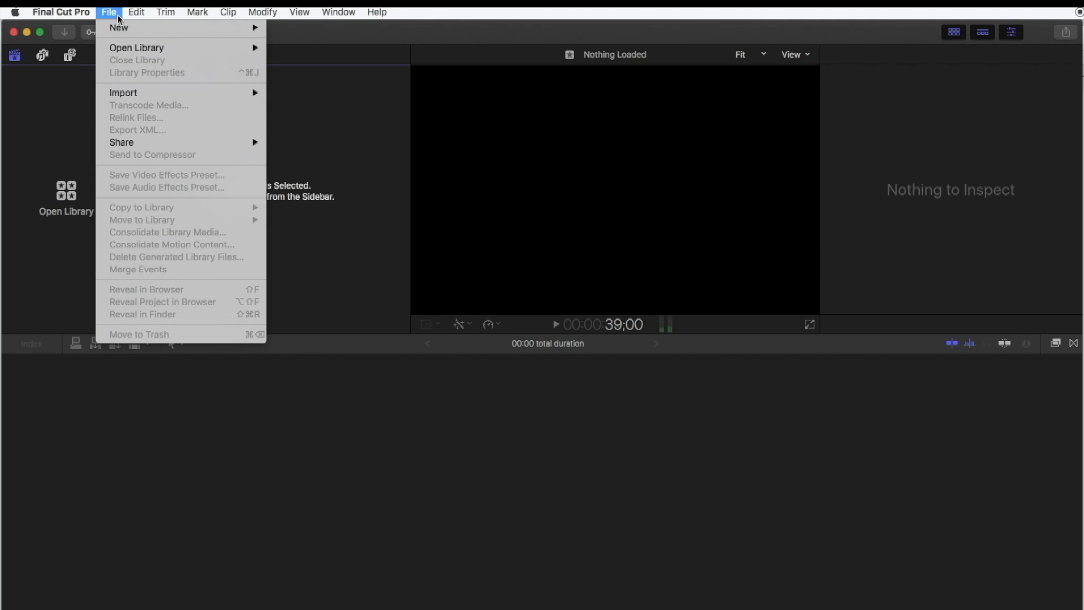
mouse_move(119, 28)
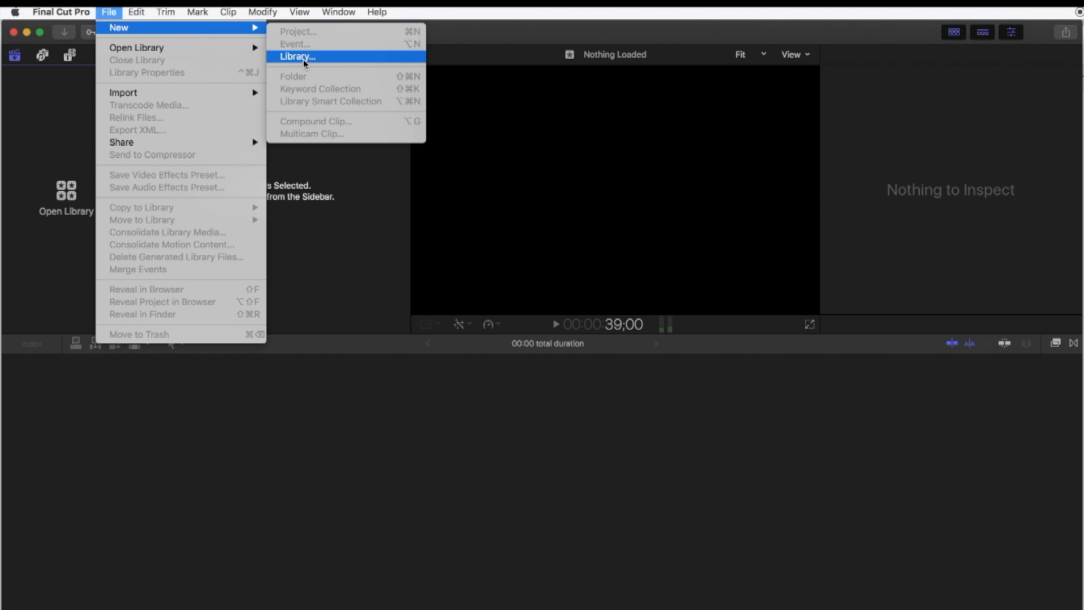
click(305, 57)
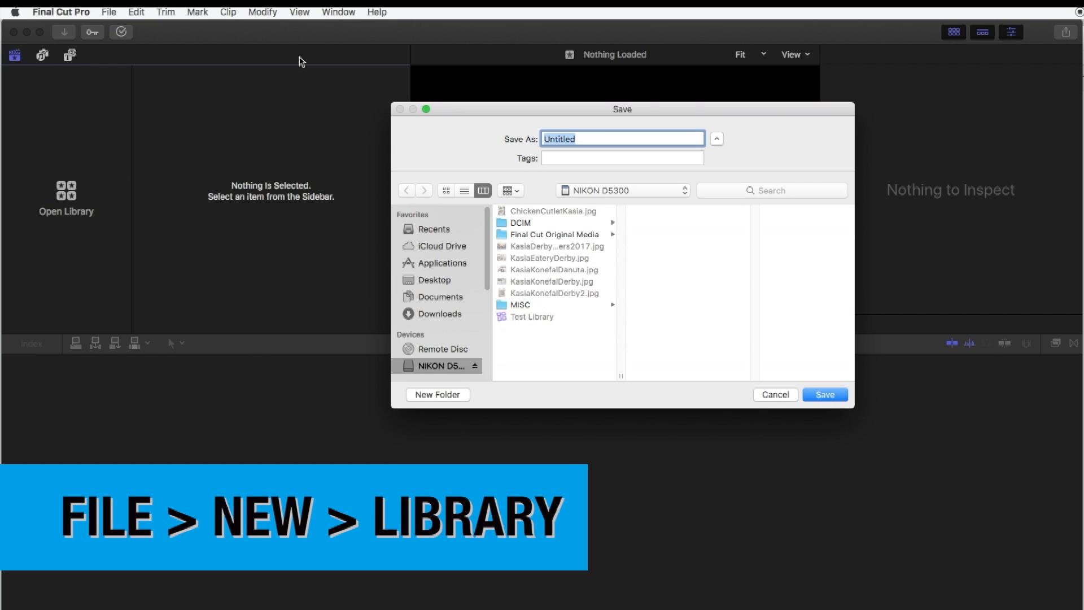
mouse_move(581, 190)
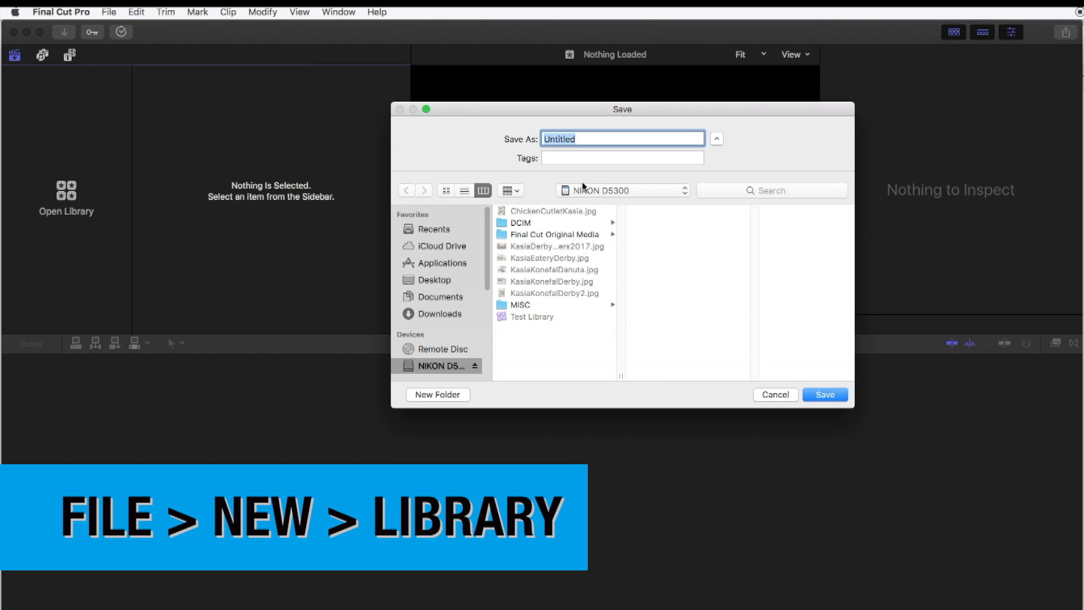
mouse_move(577, 177)
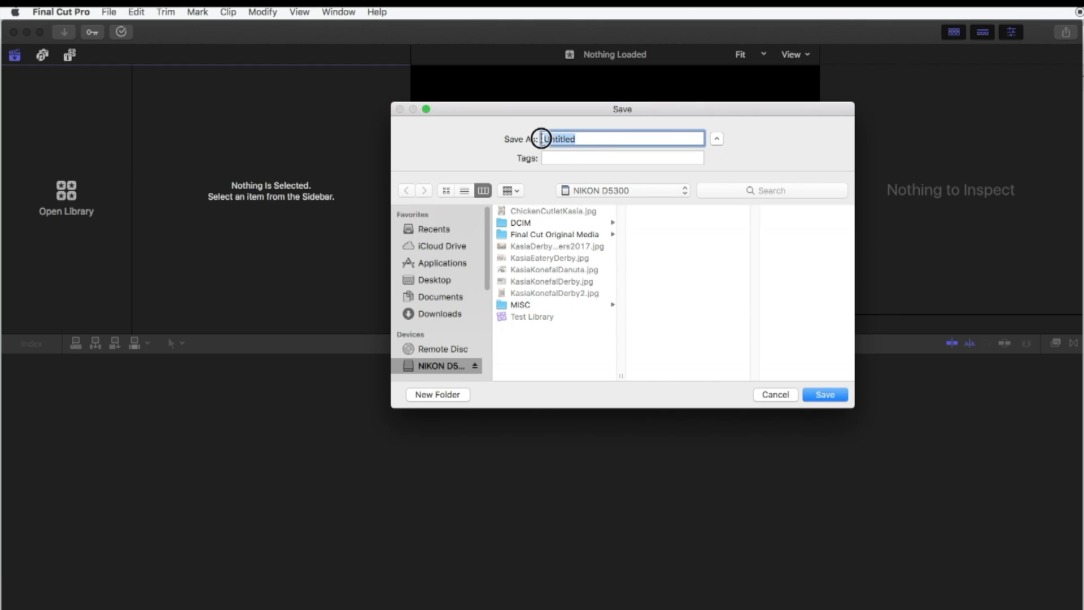
click(621, 138)
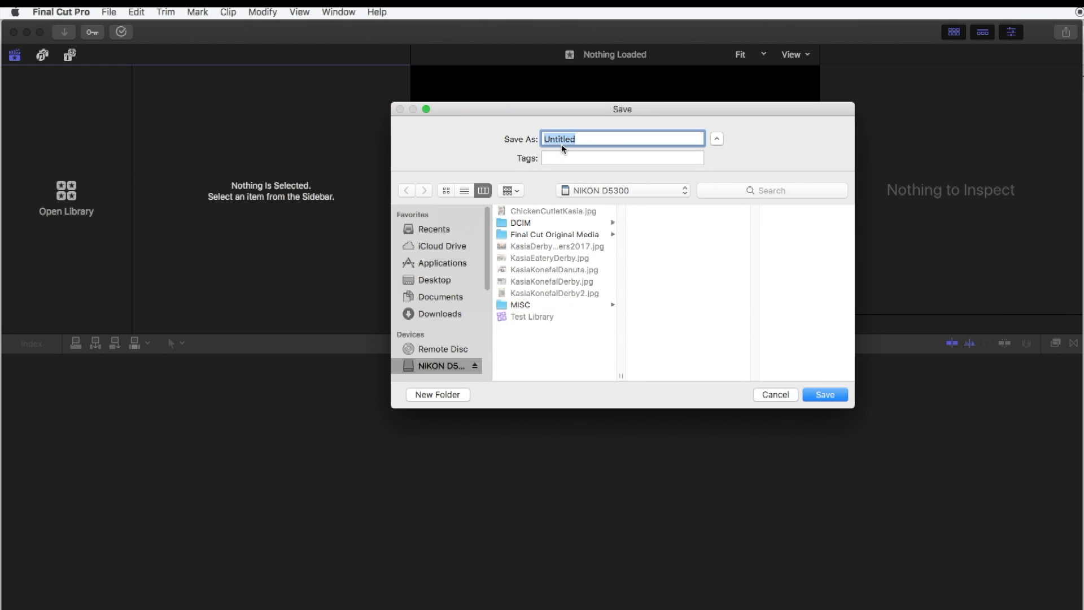
text(JRN 135 L)
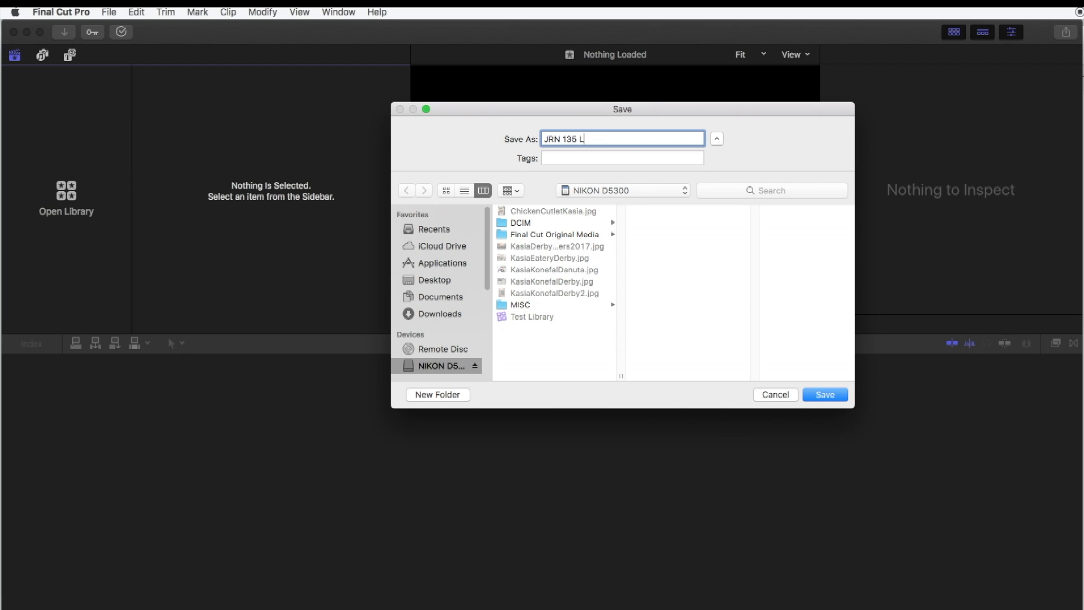
text(ibrary)
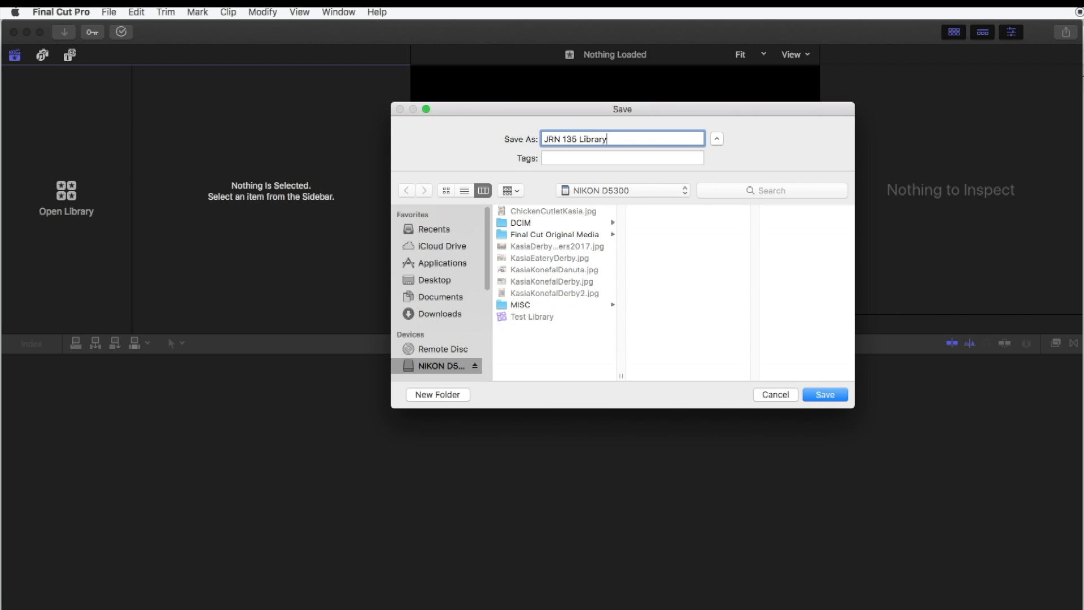
click(825, 394)
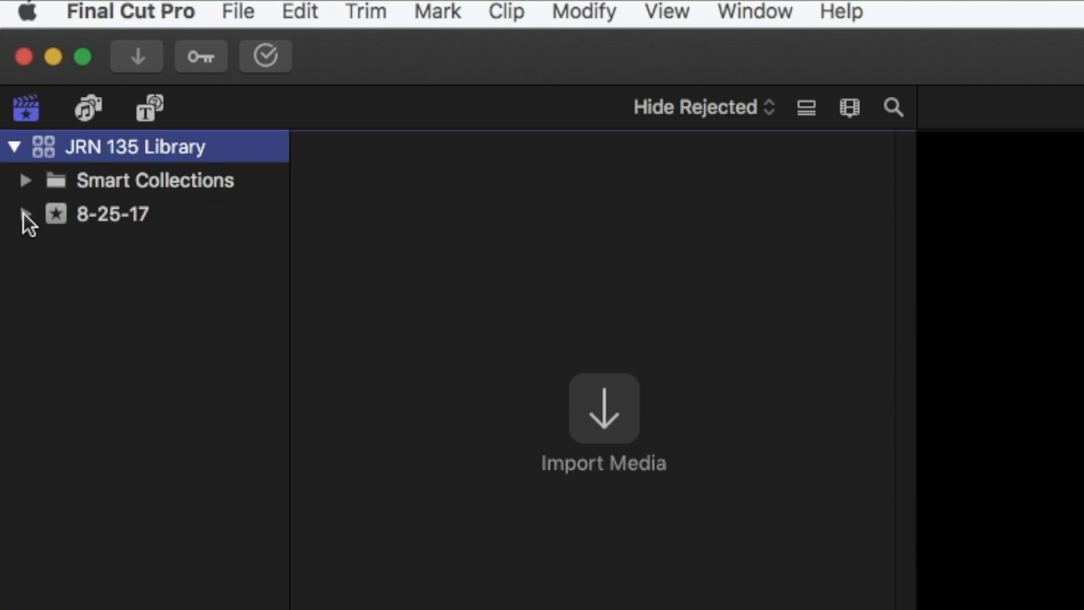
Create the 'Interview Video' event in JRN 135 Library with Create New Project left unchecked.
click(110, 215)
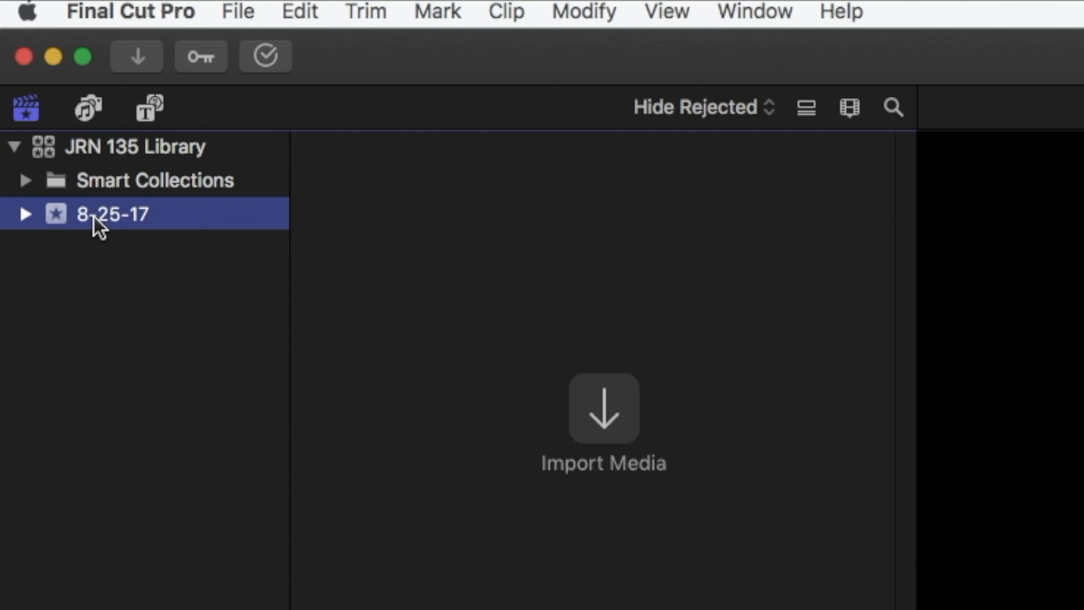
mouse_move(202, 206)
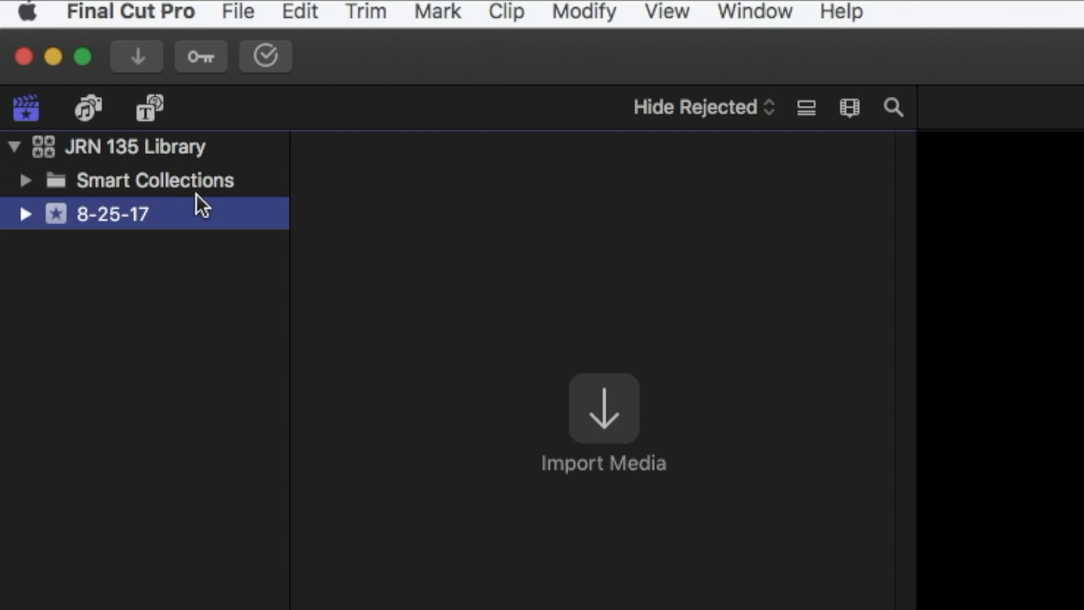
mouse_move(246, 17)
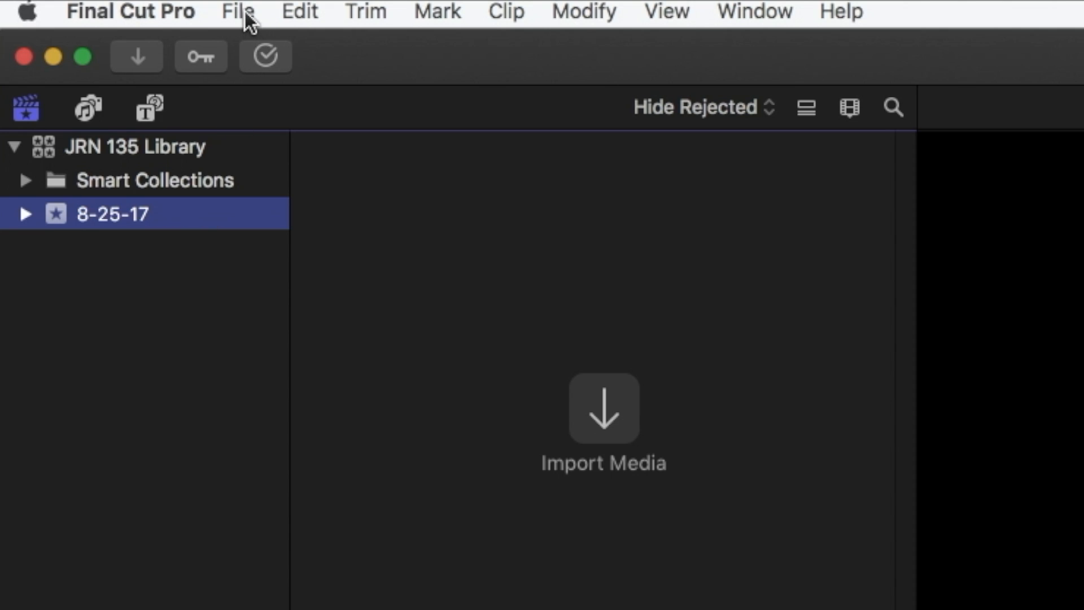
click(233, 11)
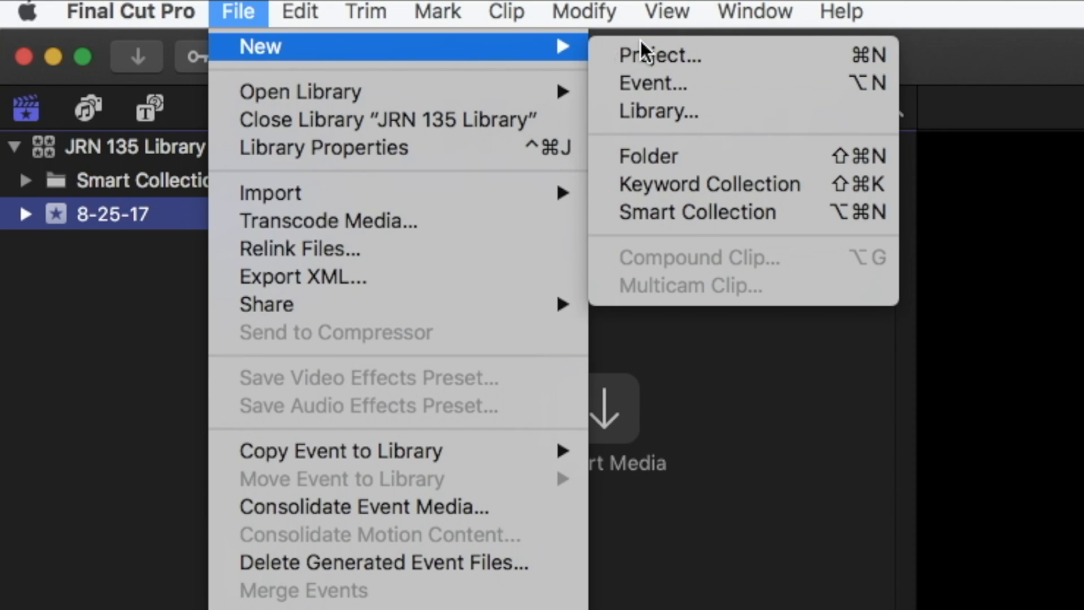
click(655, 84)
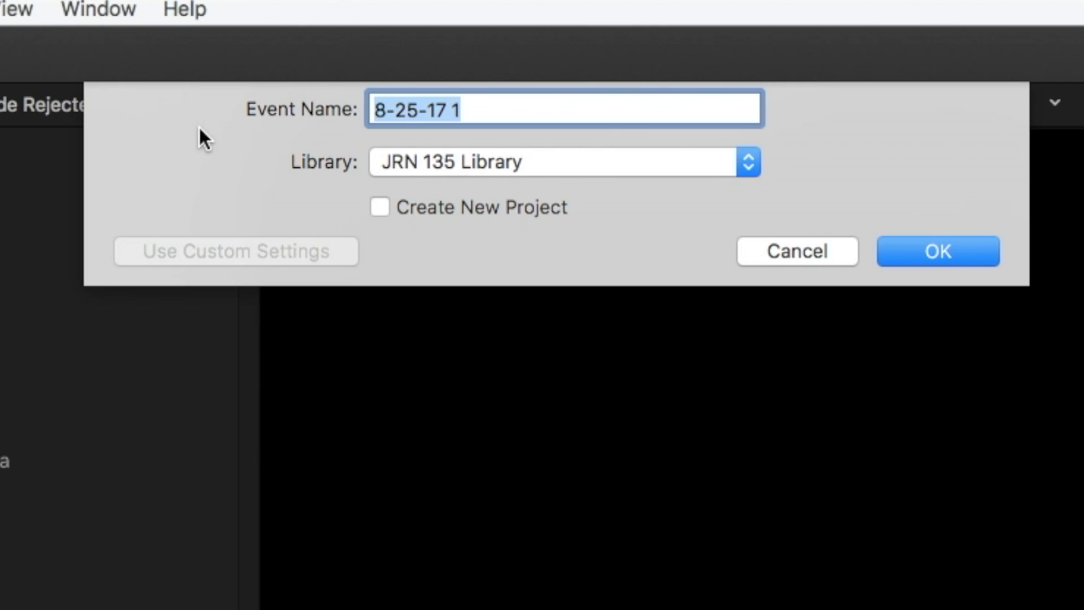
text(Interview V)
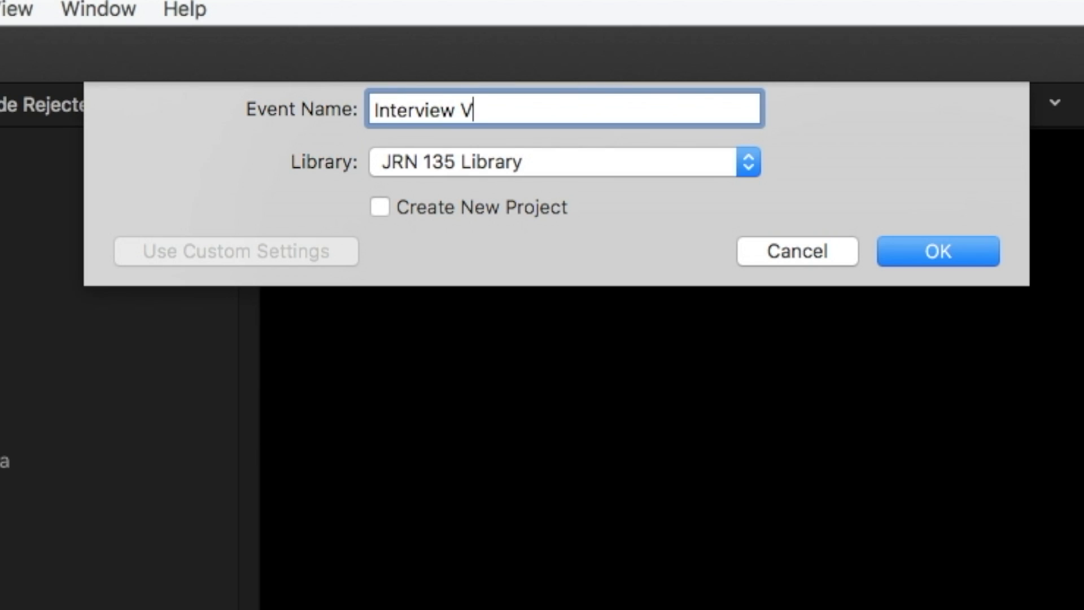
text(ideo)
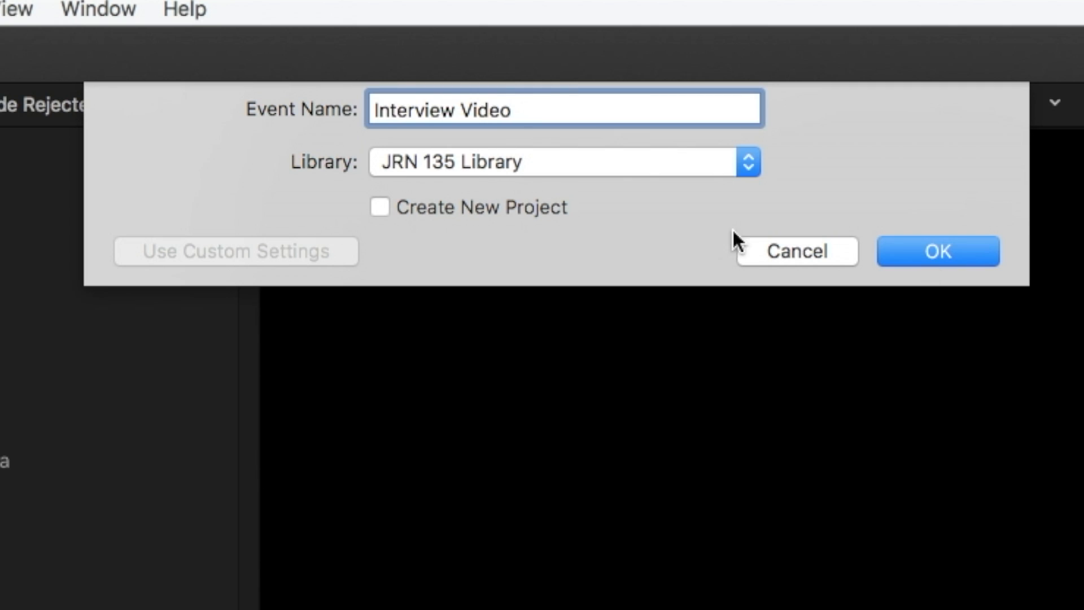
click(379, 207)
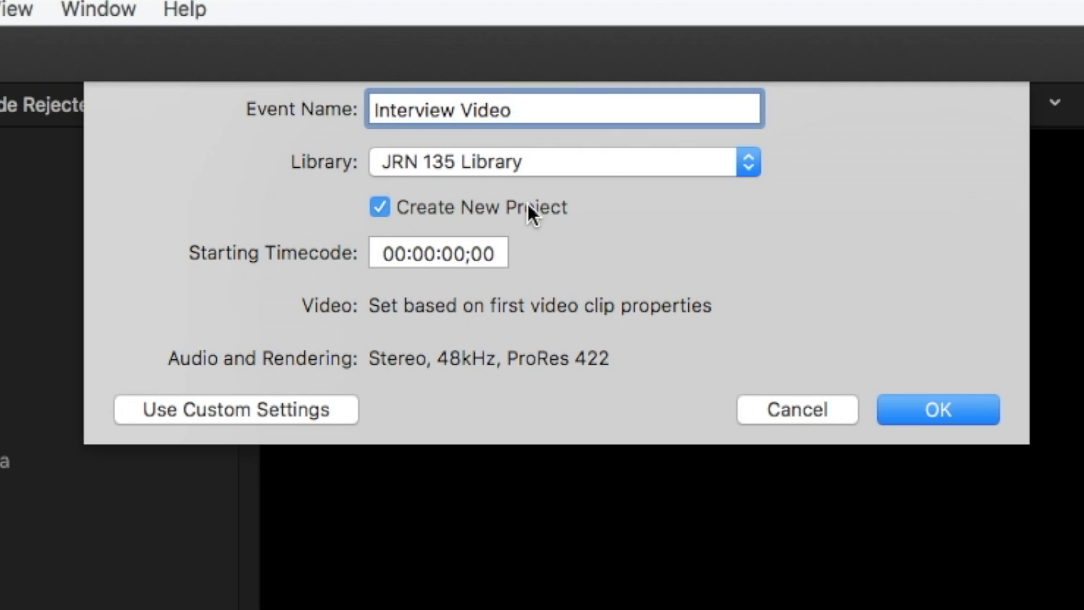
click(379, 207)
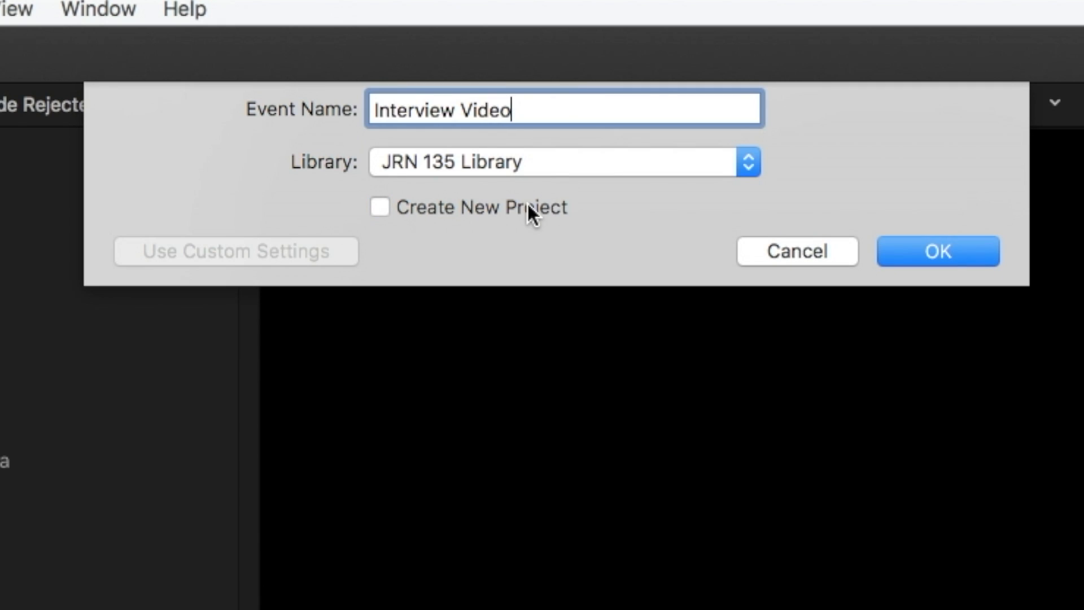
click(938, 251)
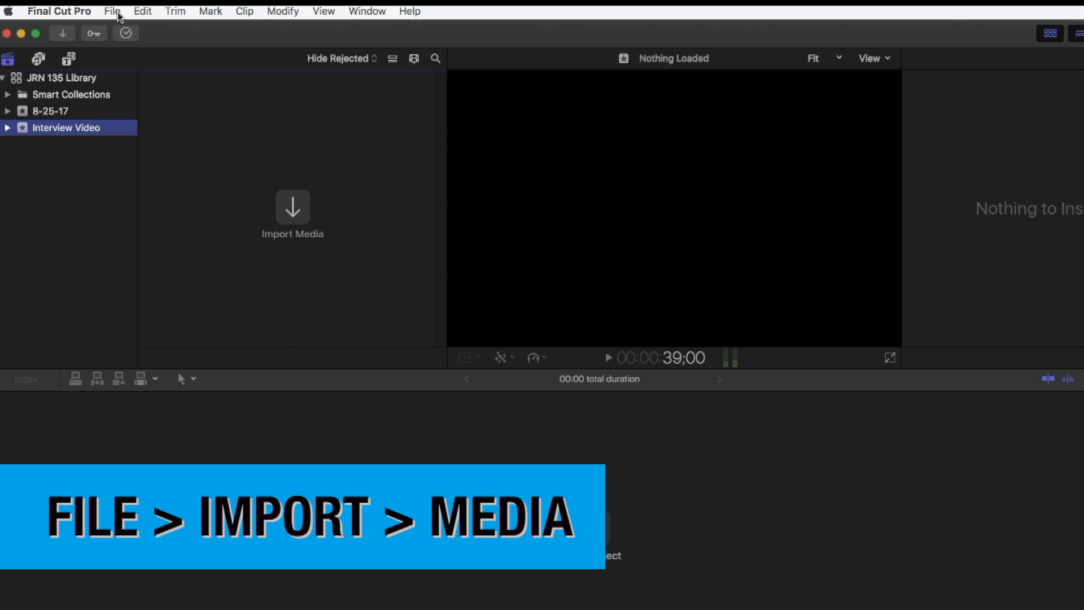
Open the Media Import window via File > Import > Media.
click(115, 10)
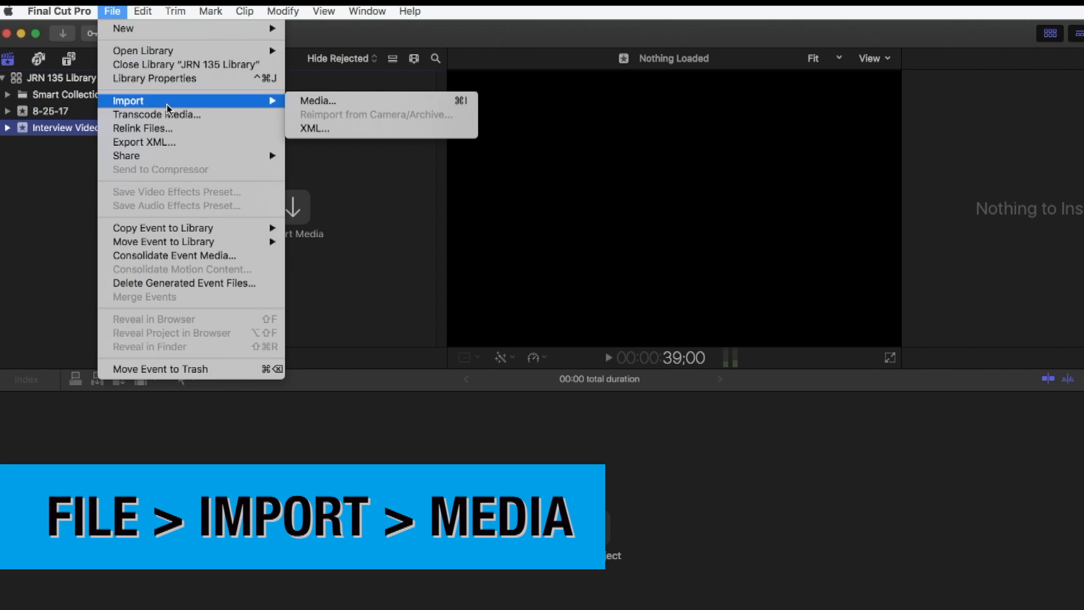
mouse_move(318, 105)
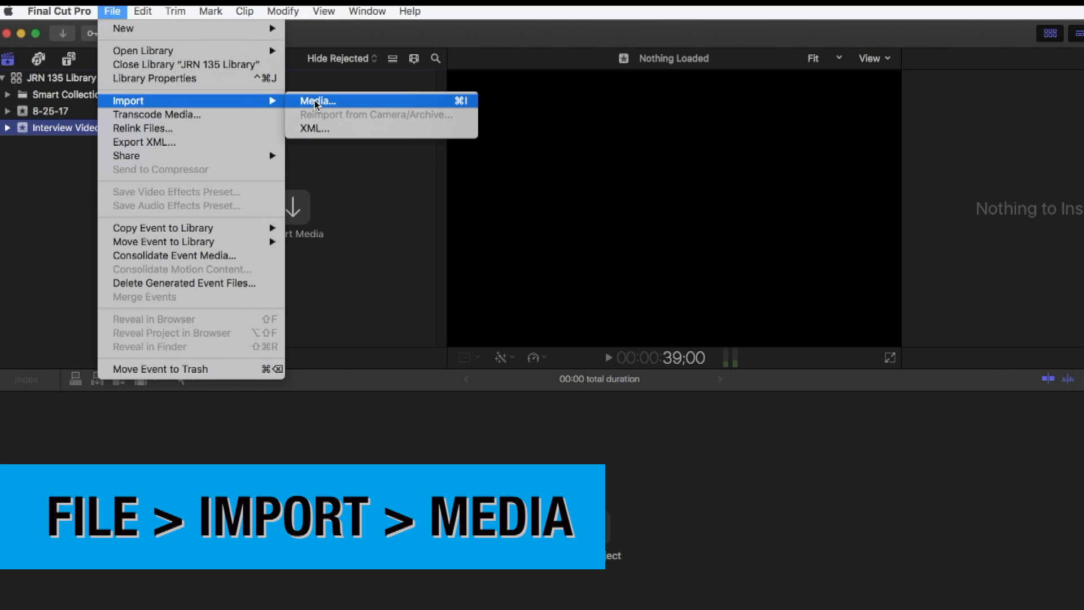
mouse_move(357, 106)
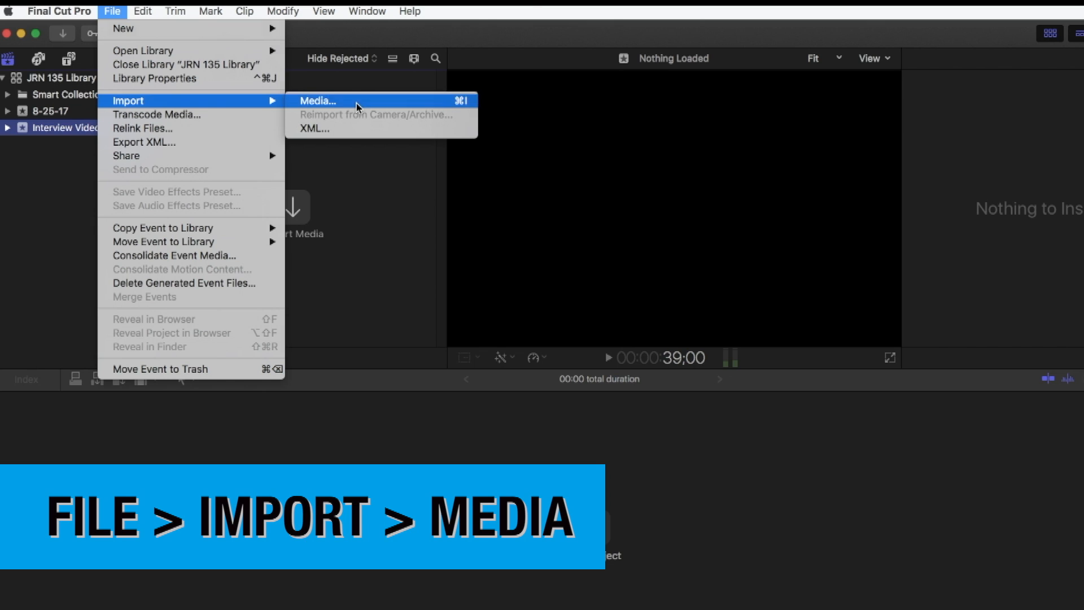
click(318, 100)
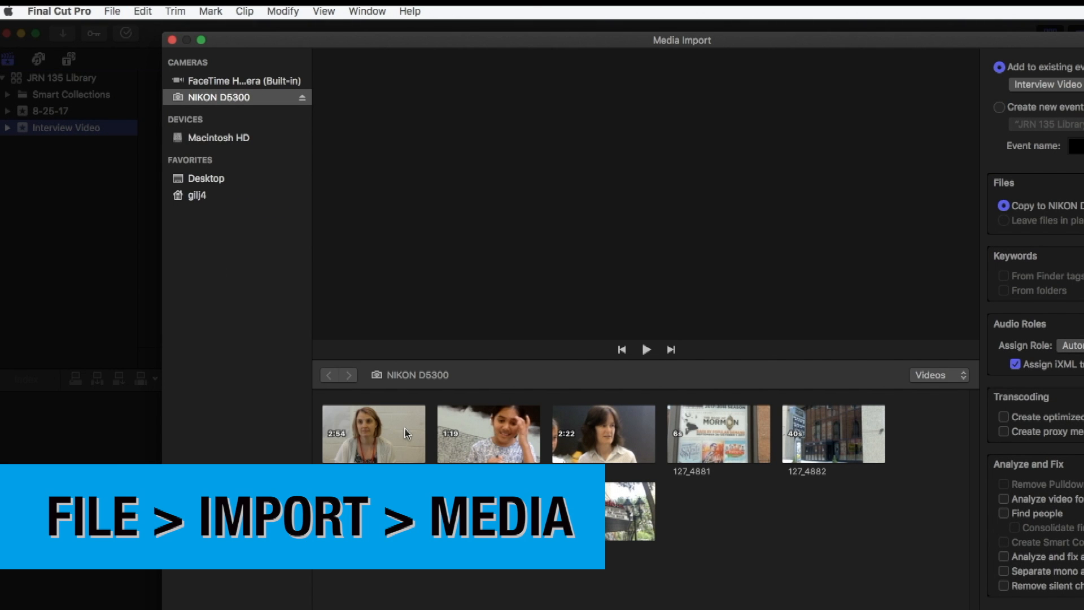
Import clips 127_4878 and 127_4879 from the NIKON D5300 card into the Interview Video event.
click(372, 438)
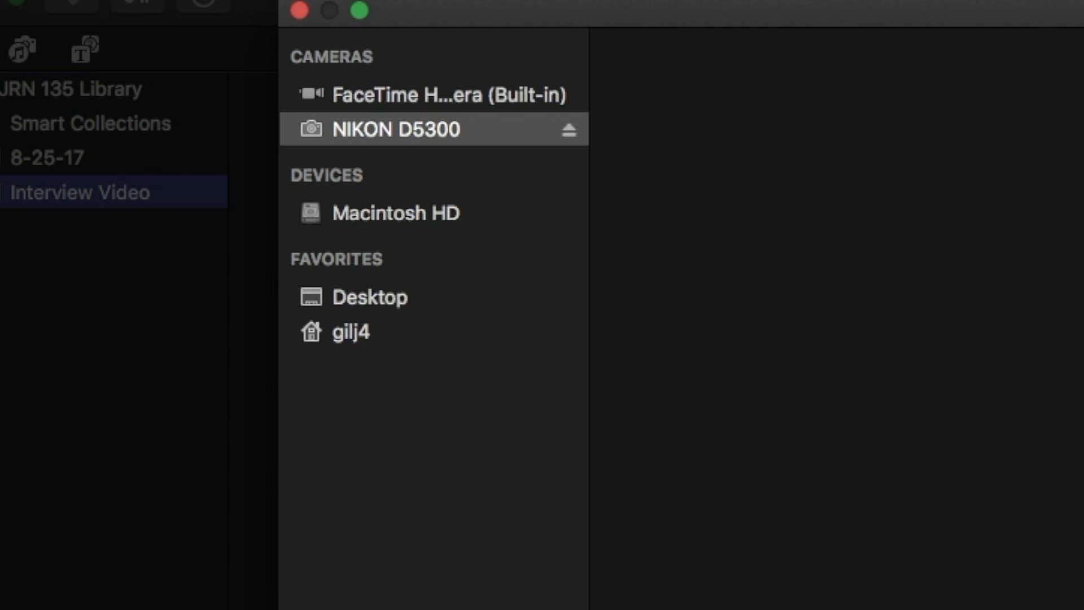
click(389, 130)
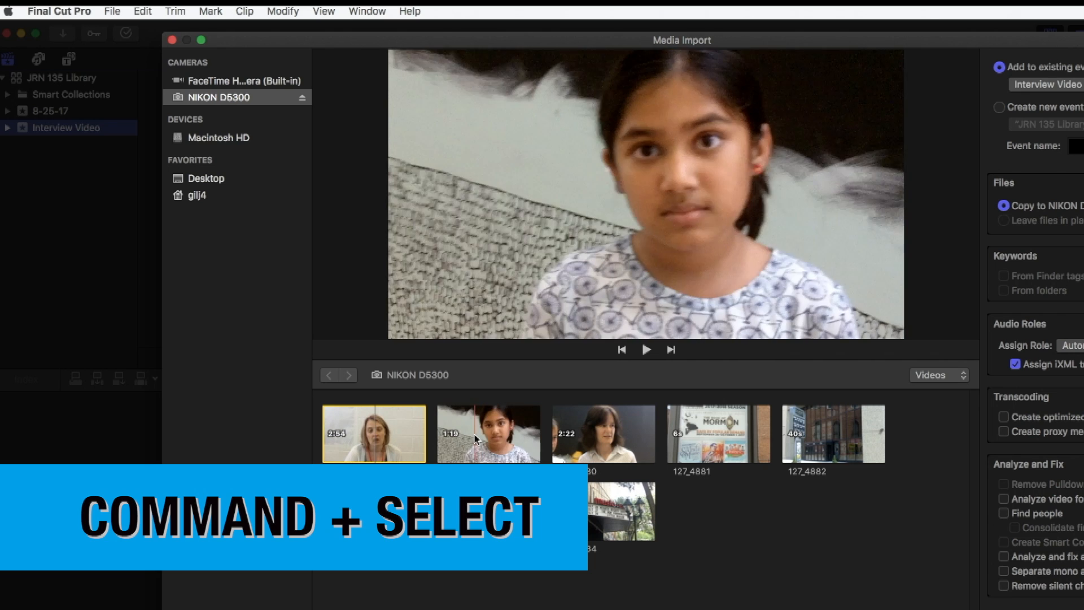
click(488, 434)
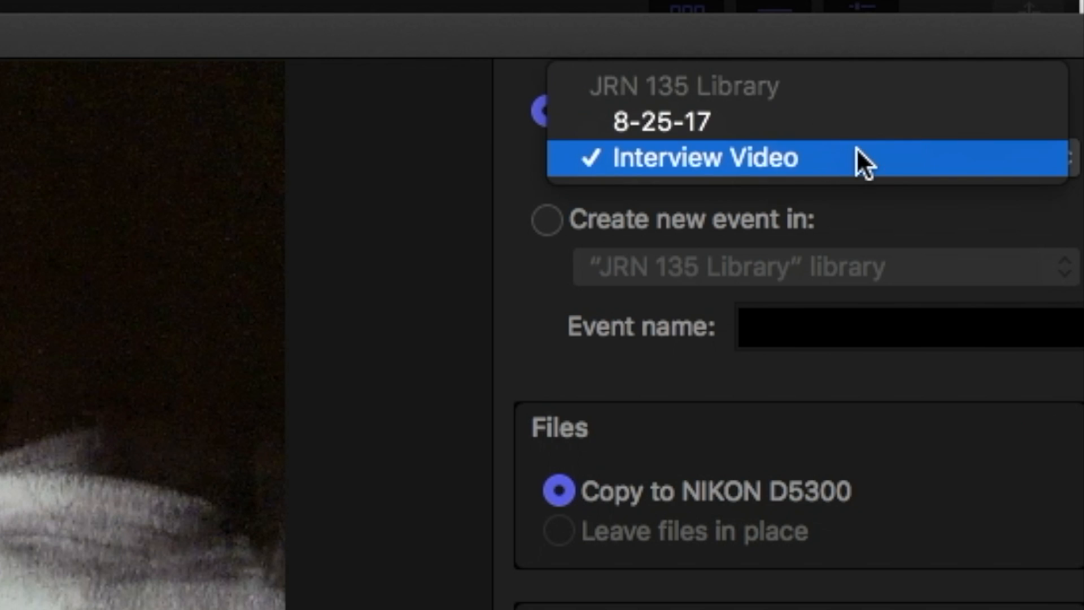
click(703, 159)
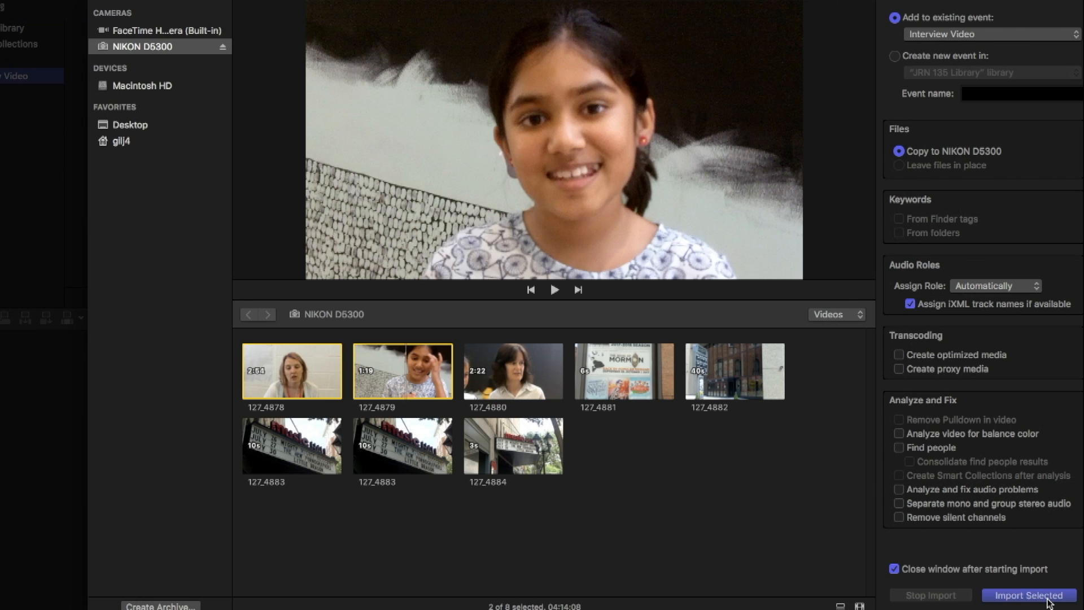
click(1024, 593)
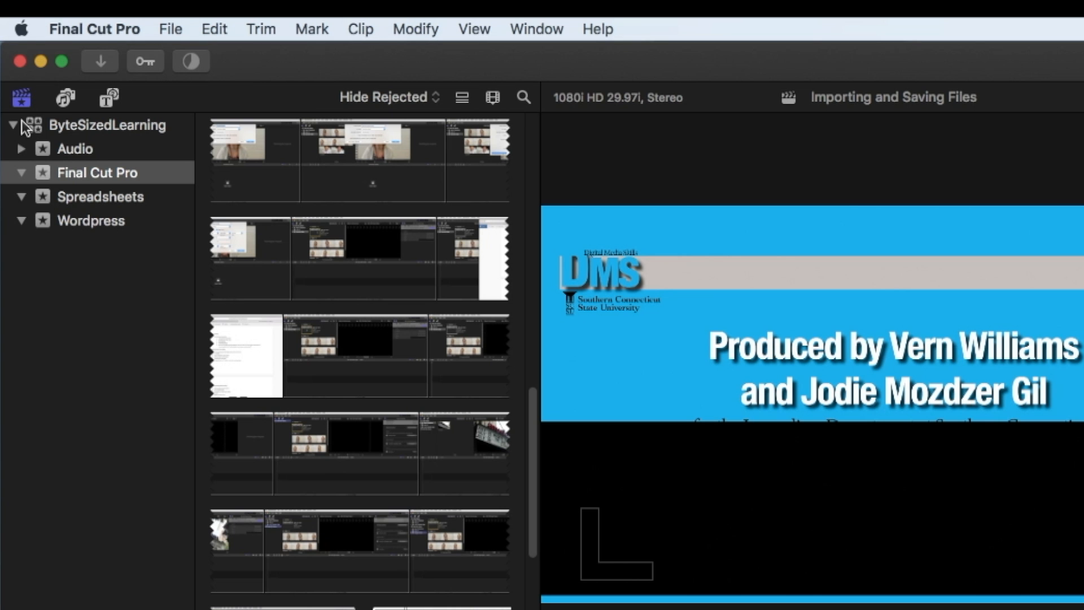
Locate and open JRN 135 Library on the NIKON D5300 card through Open Library > Other.
click(169, 28)
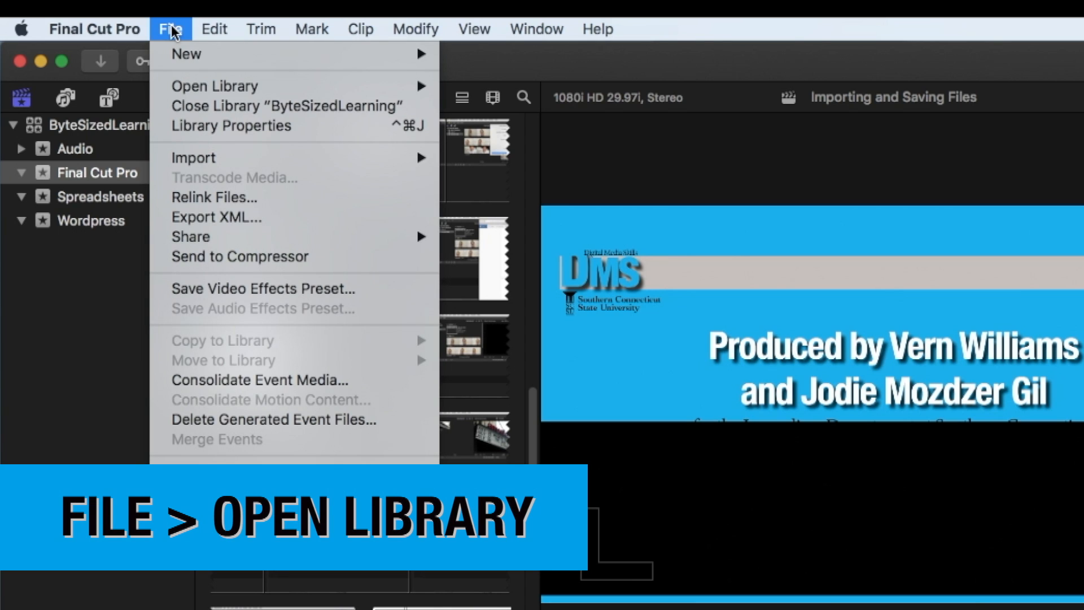
mouse_move(214, 86)
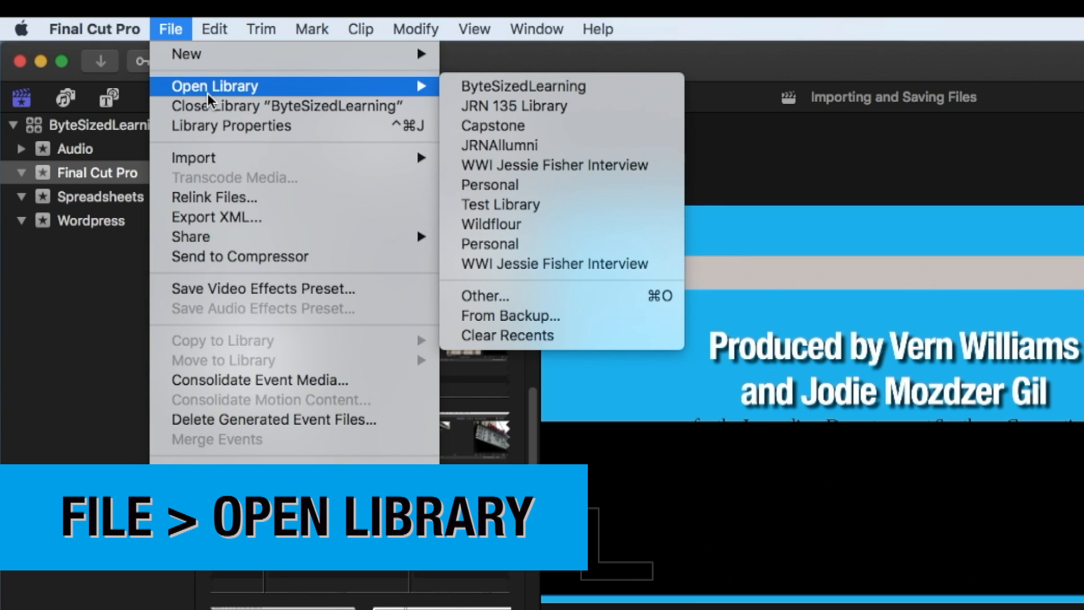
mouse_move(565, 291)
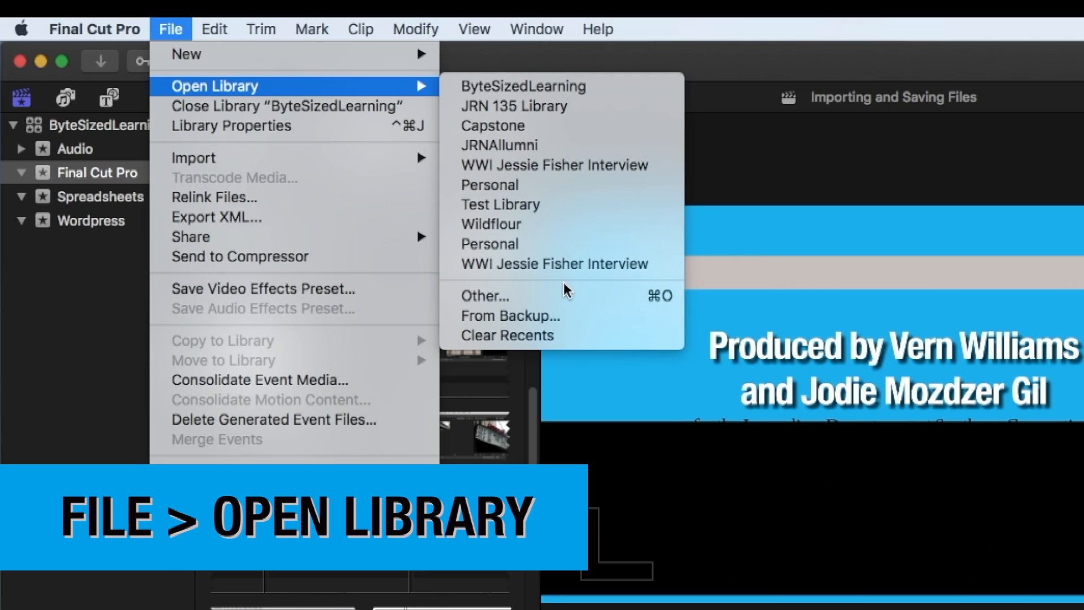
click(484, 296)
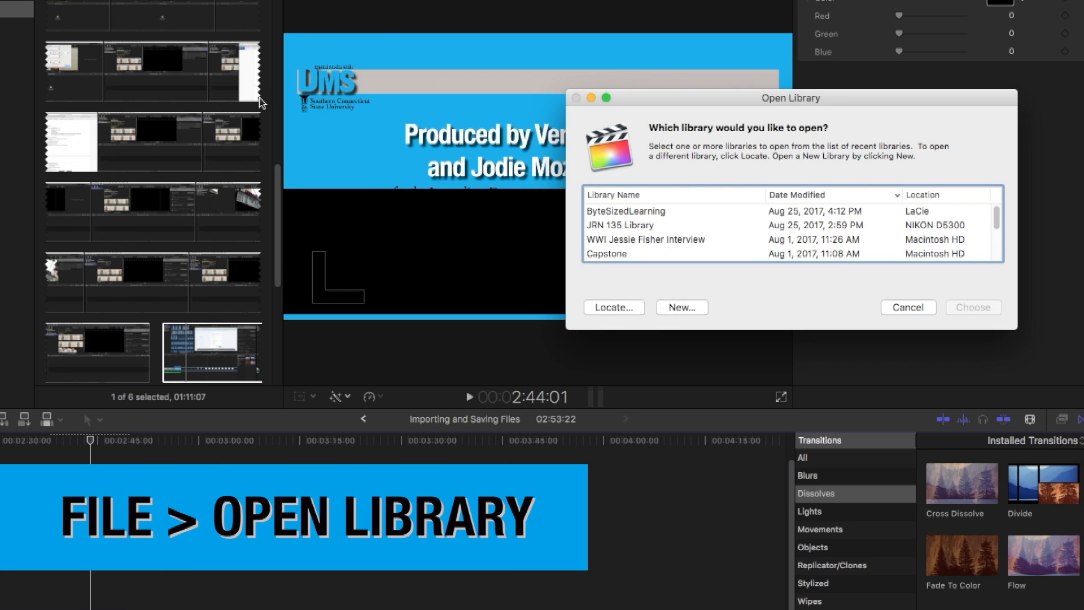
scroll(down, 3)
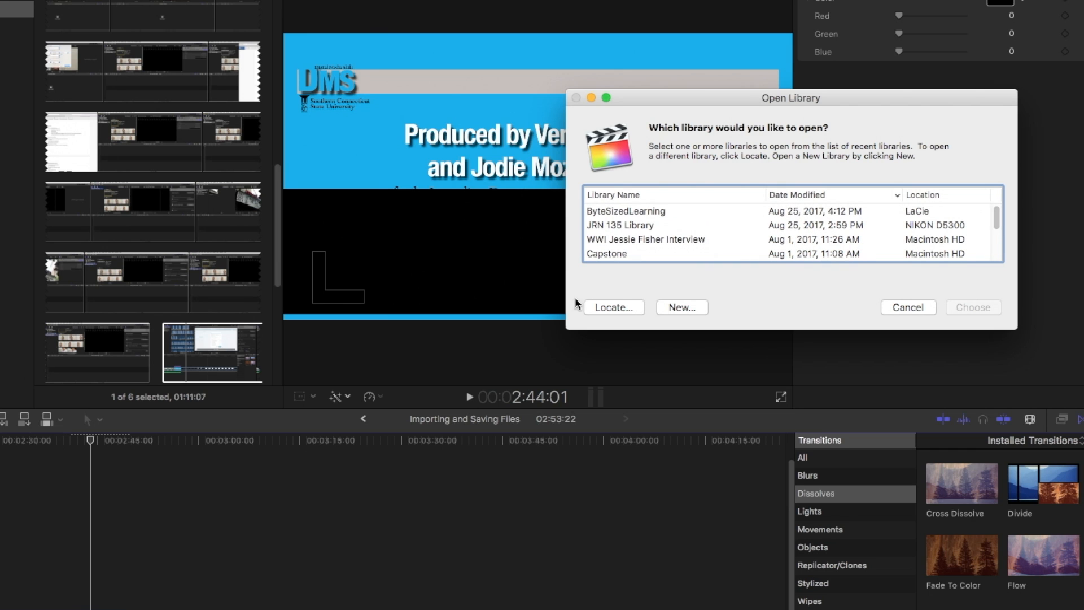
click(614, 307)
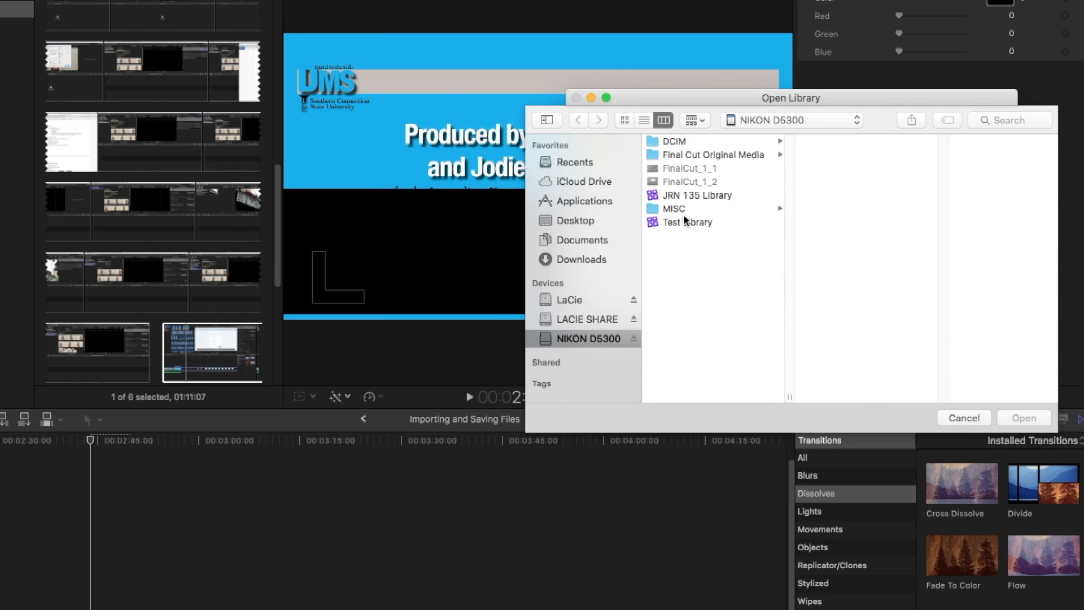
mouse_move(697, 199)
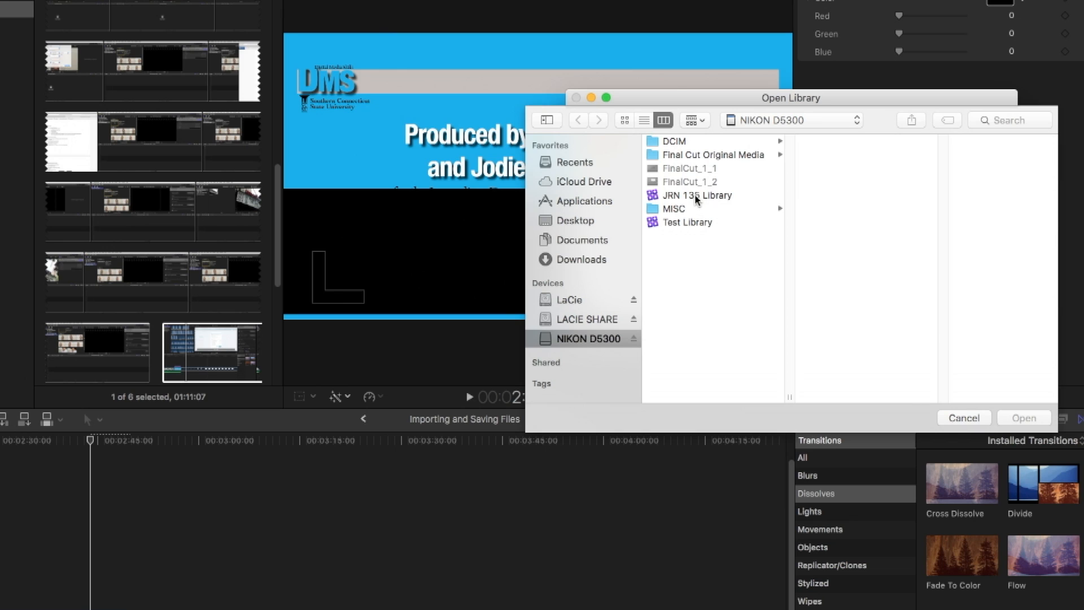
click(698, 195)
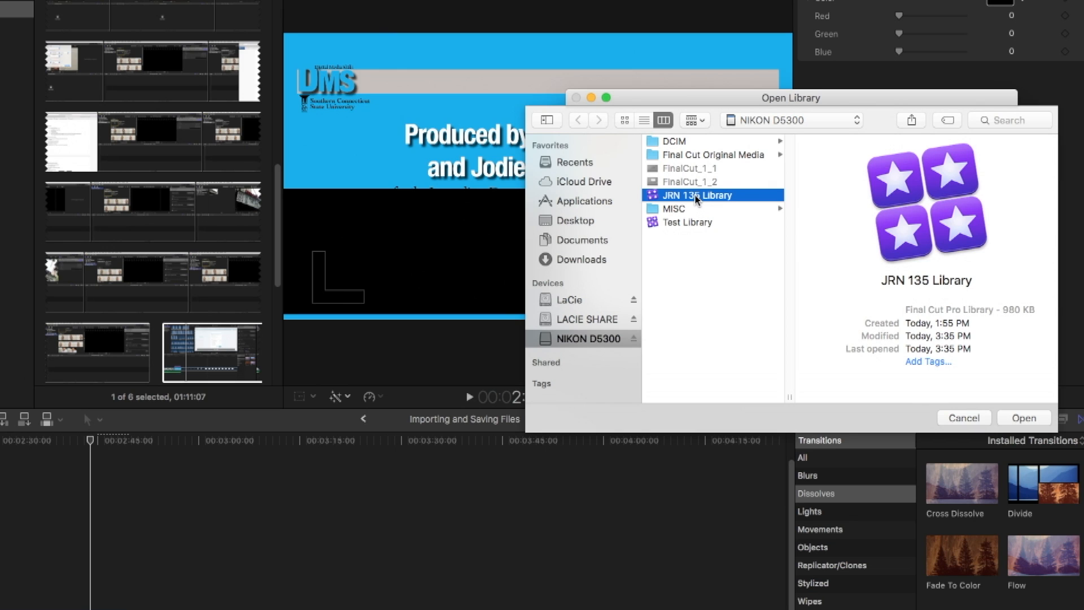
mouse_move(769, 232)
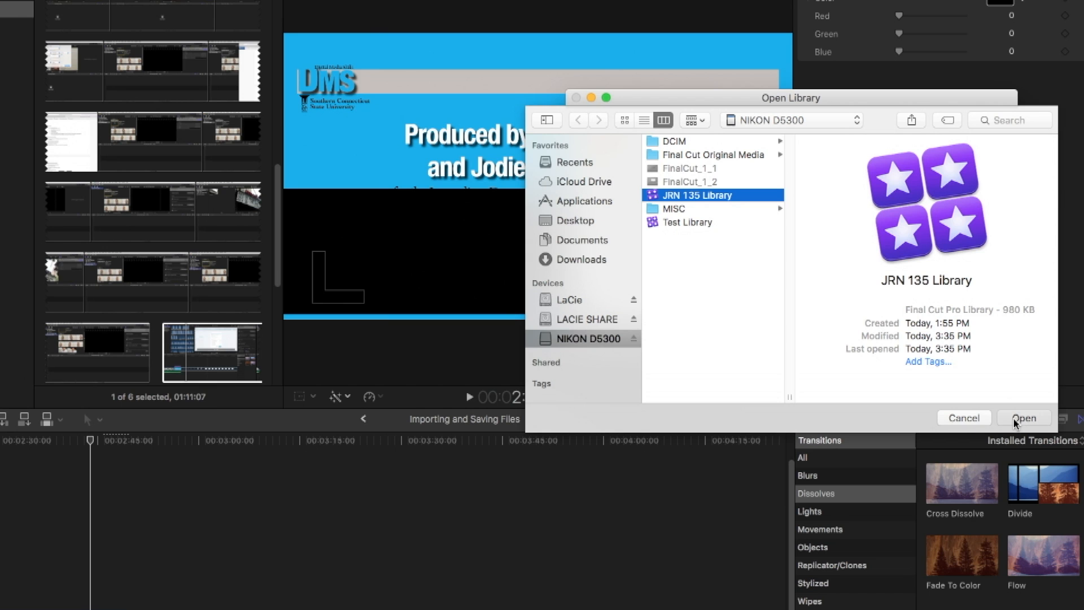
click(1024, 417)
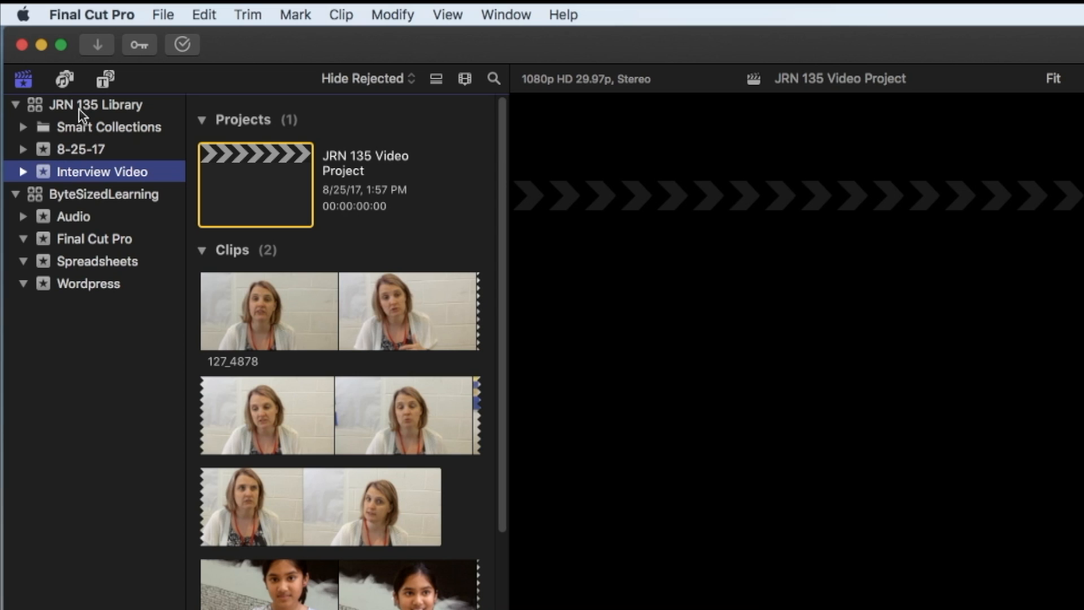
Collapse JRN 135 Library and bring up its context menu for closing it.
click(17, 104)
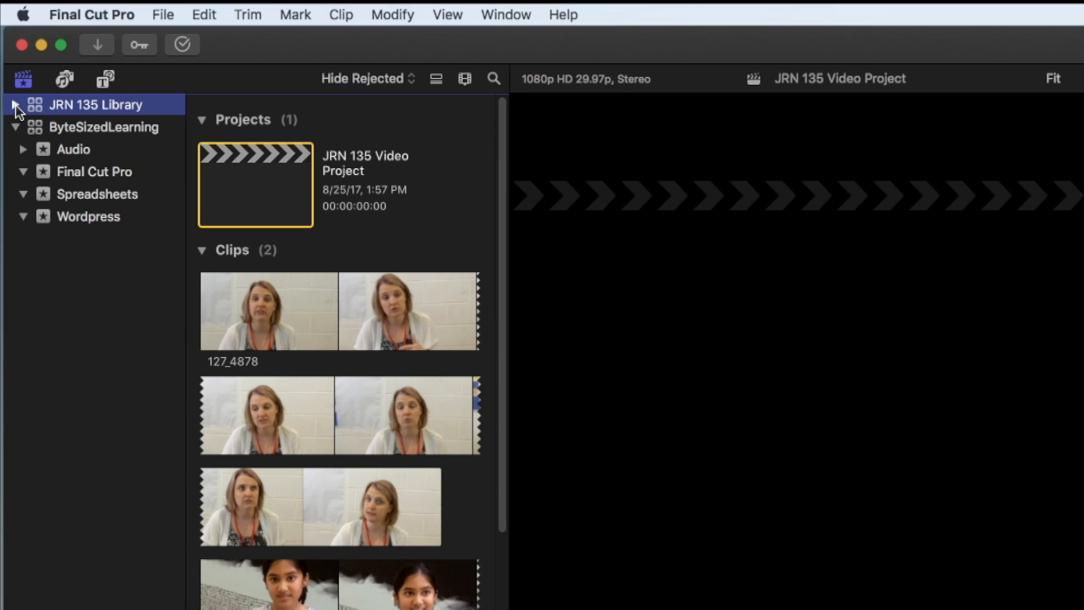
right_click(85, 104)
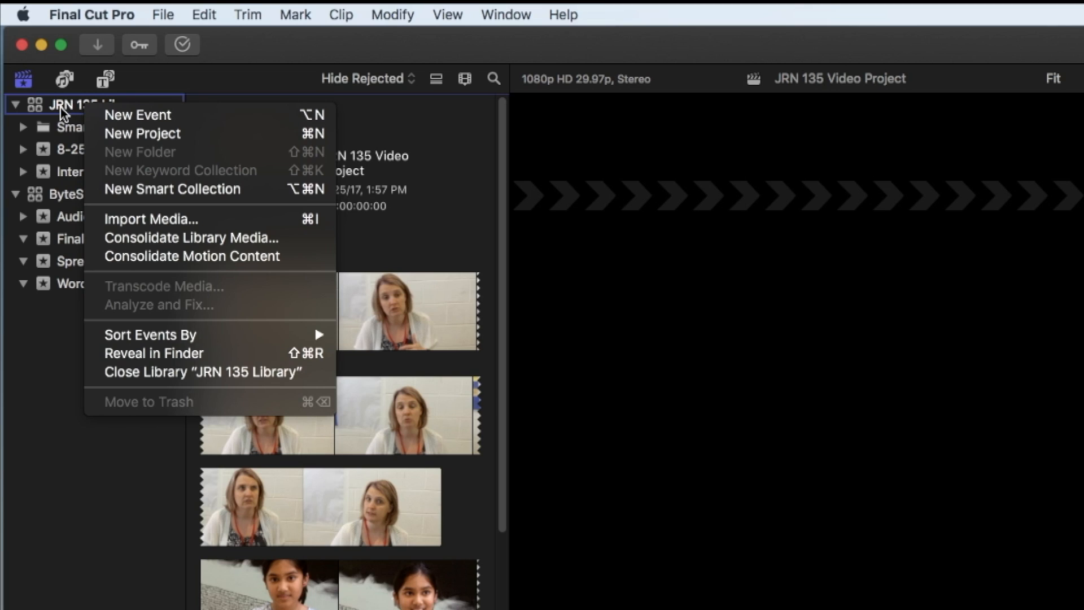
mouse_move(151, 384)
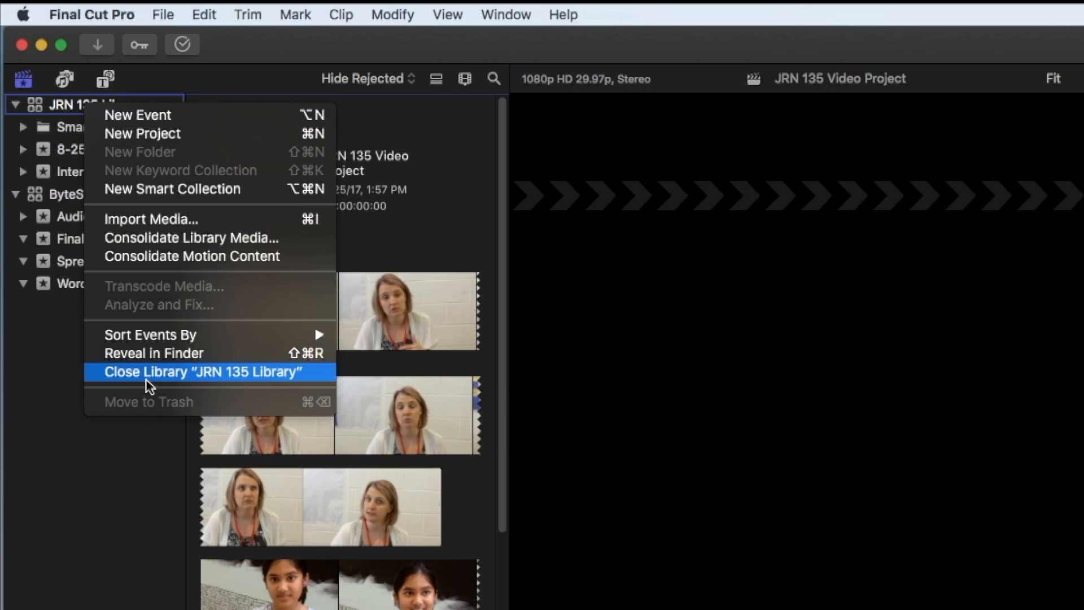